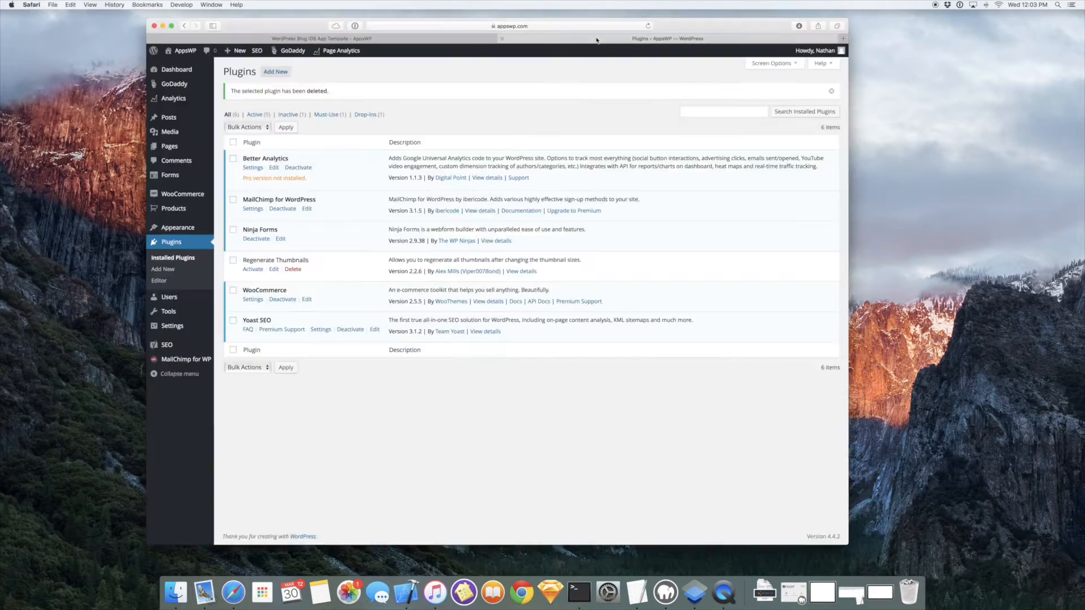
mouse_move(173, 258)
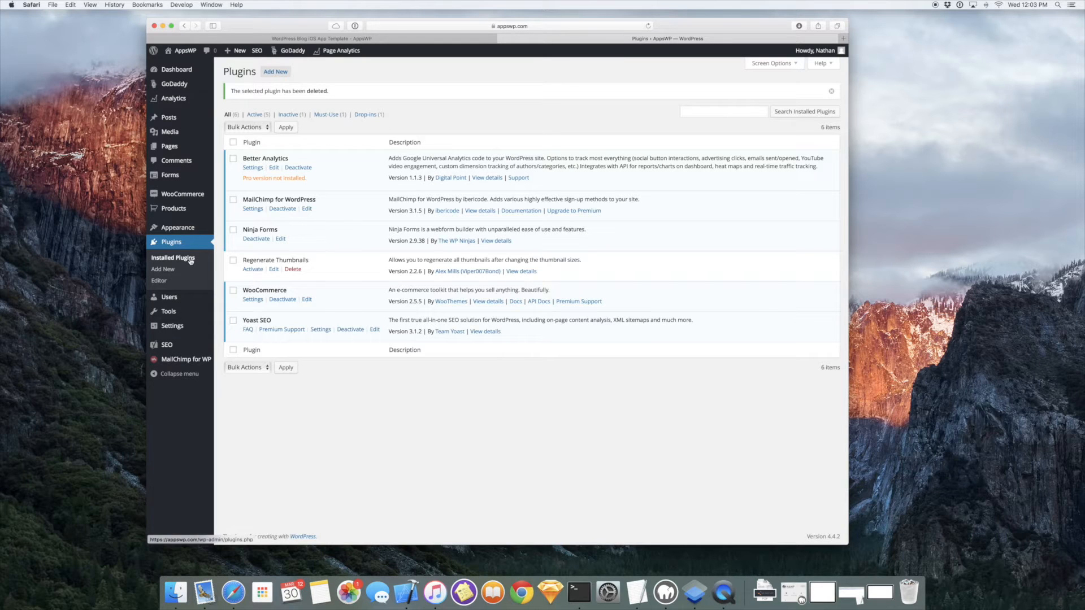
Search the Add New plugins directory for 'rest api'
left_click(163, 269)
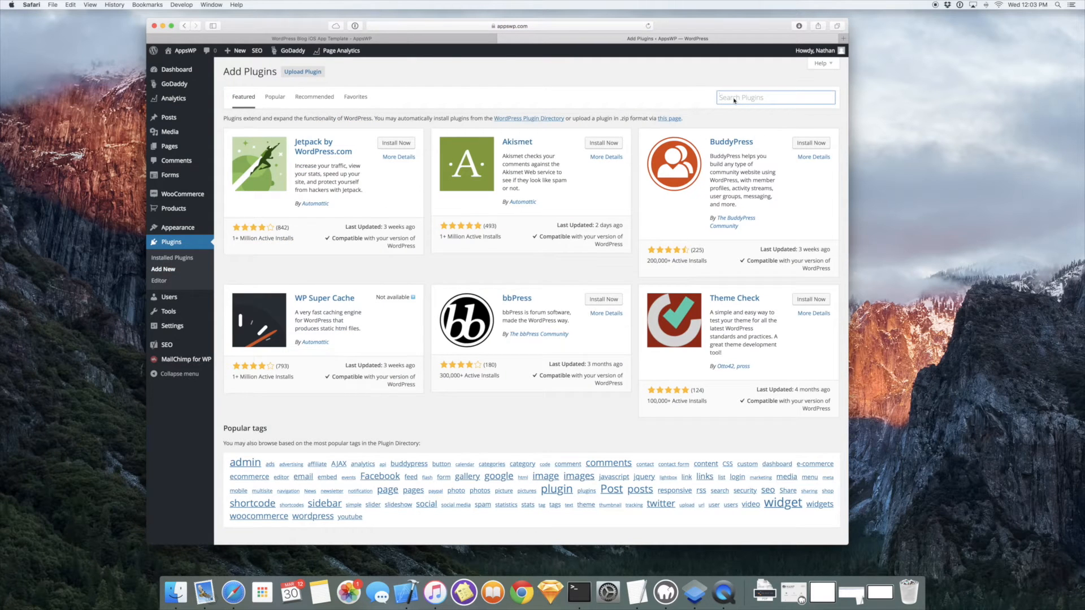
type("WP")
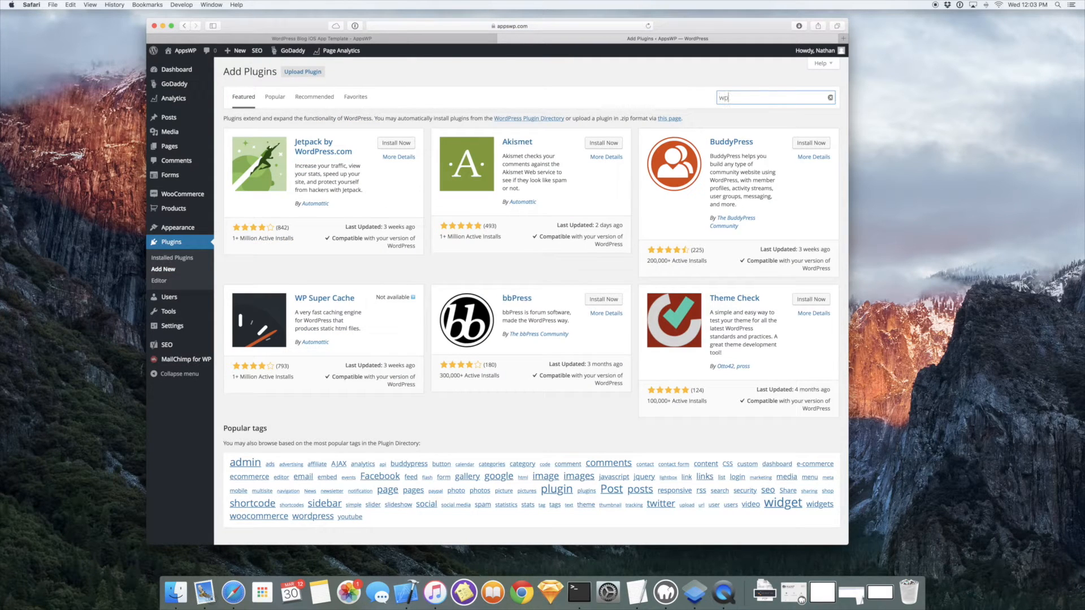
type("rest api")
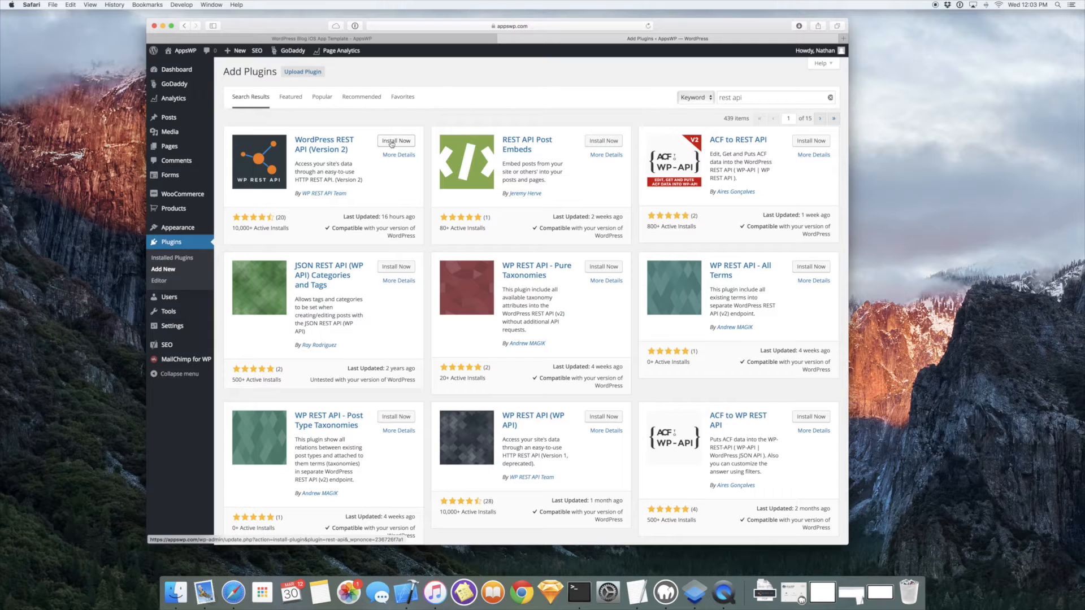
Install the WordPress REST API (Version 2) plugin and activate it
left_click(395, 140)
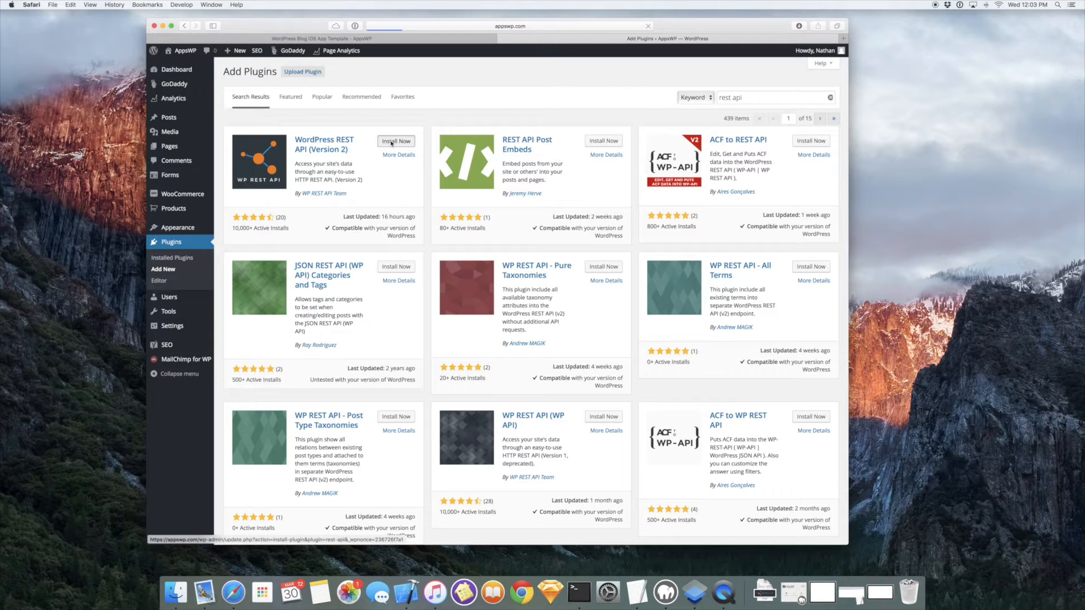
left_click(396, 141)
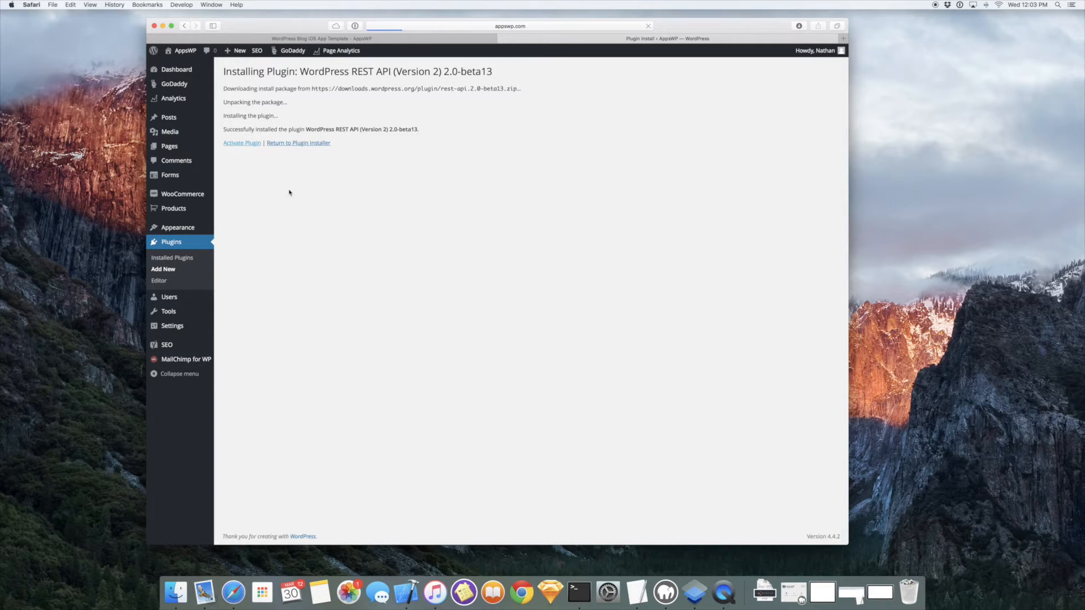
left_click(241, 142)
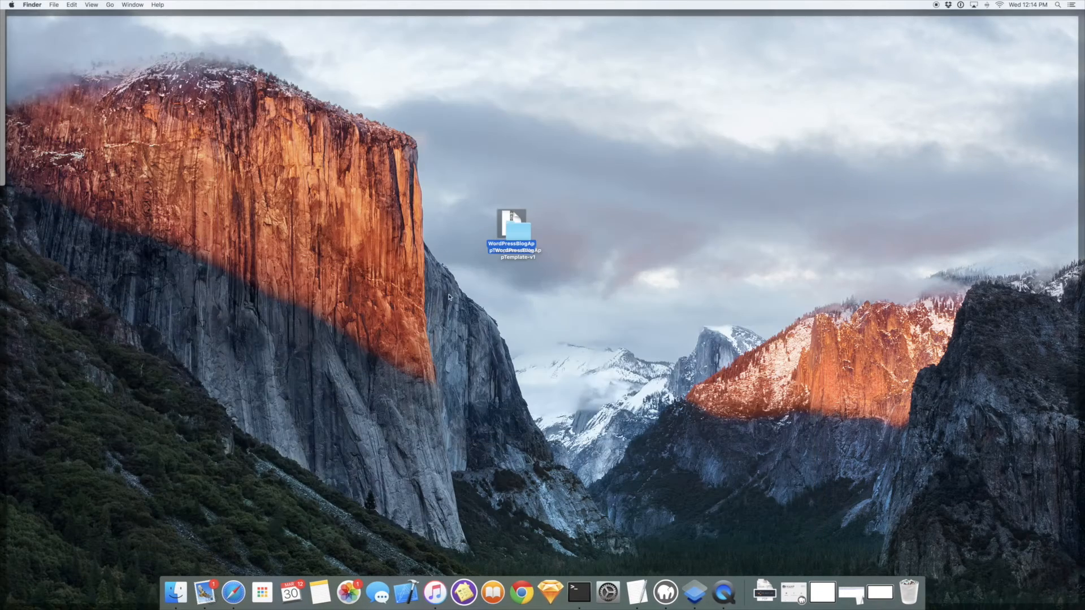
Open the WordPressBlogAppTemplate folder and scroll through its configuration guide PDF
double_click(513, 225)
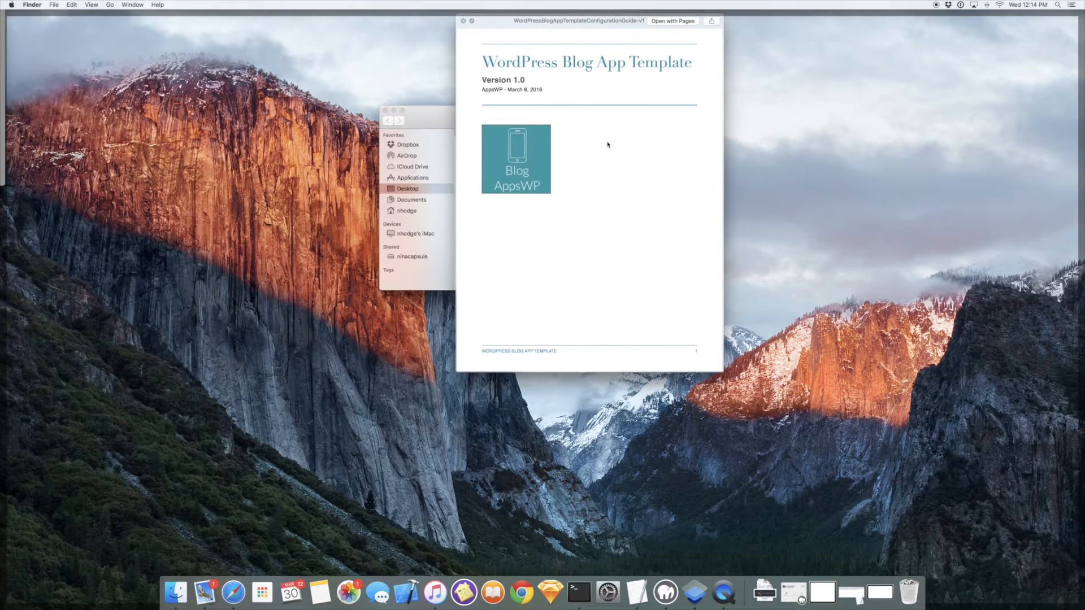
scroll("down", 3)
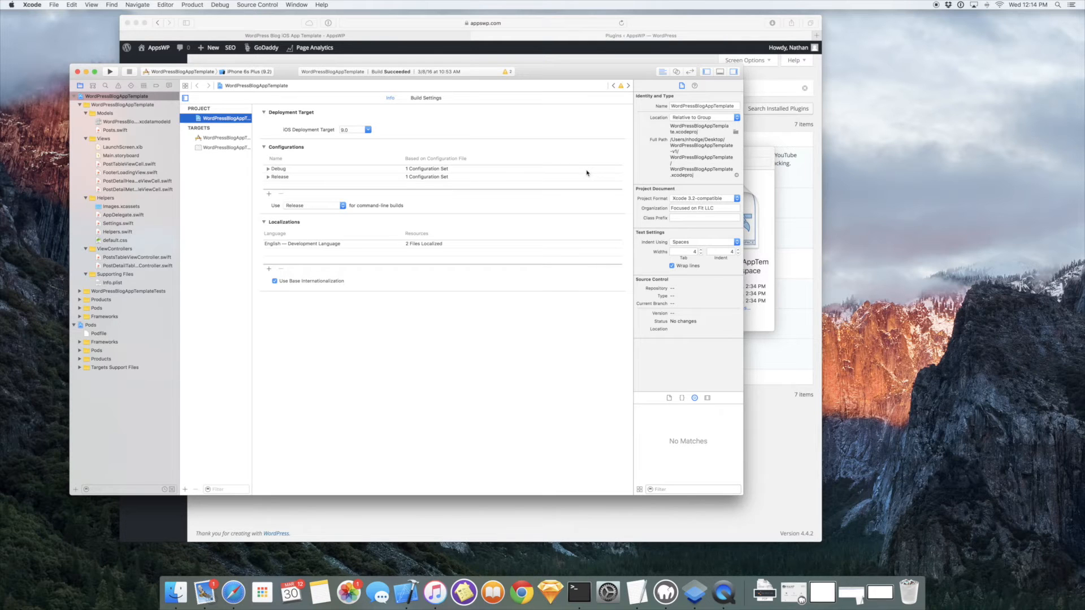
mouse_move(578, 126)
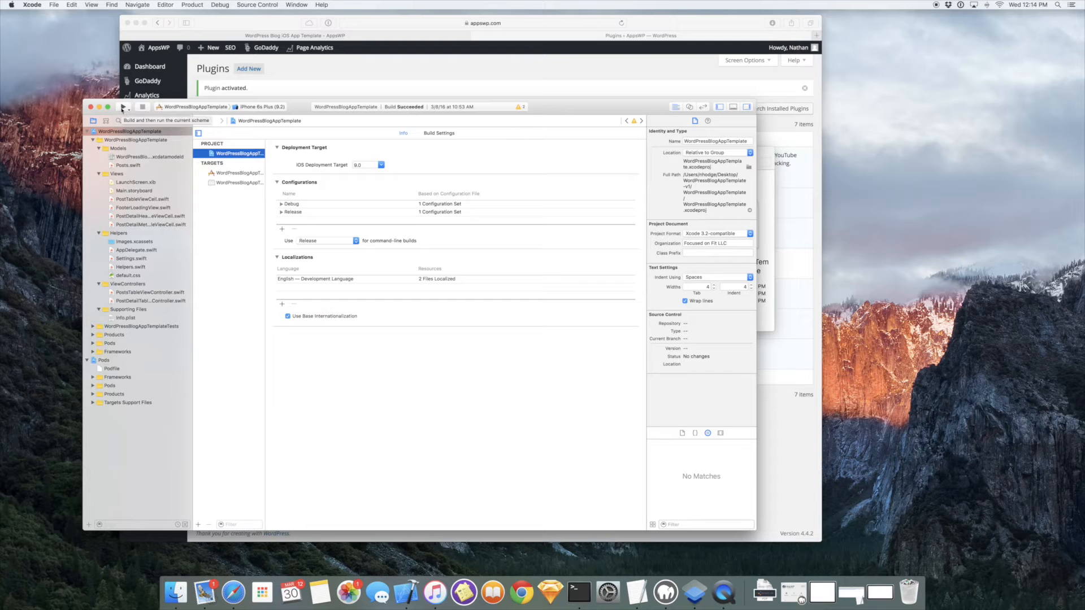
Run the app in the iPhone 6s Plus simulator and view its default posts
left_click(124, 107)
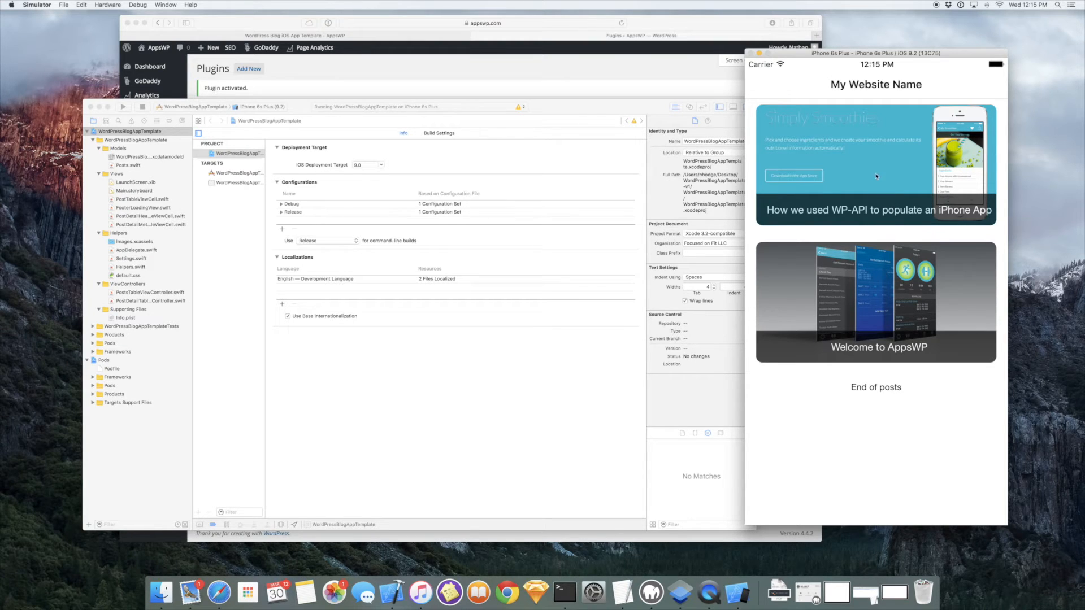
left_click(875, 210)
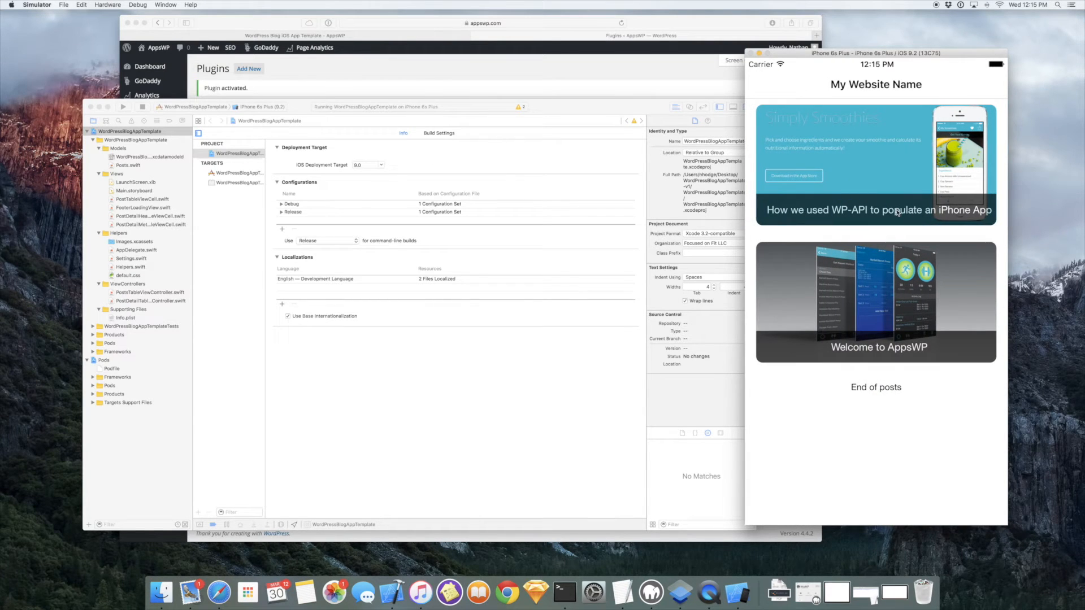
left_click(875, 303)
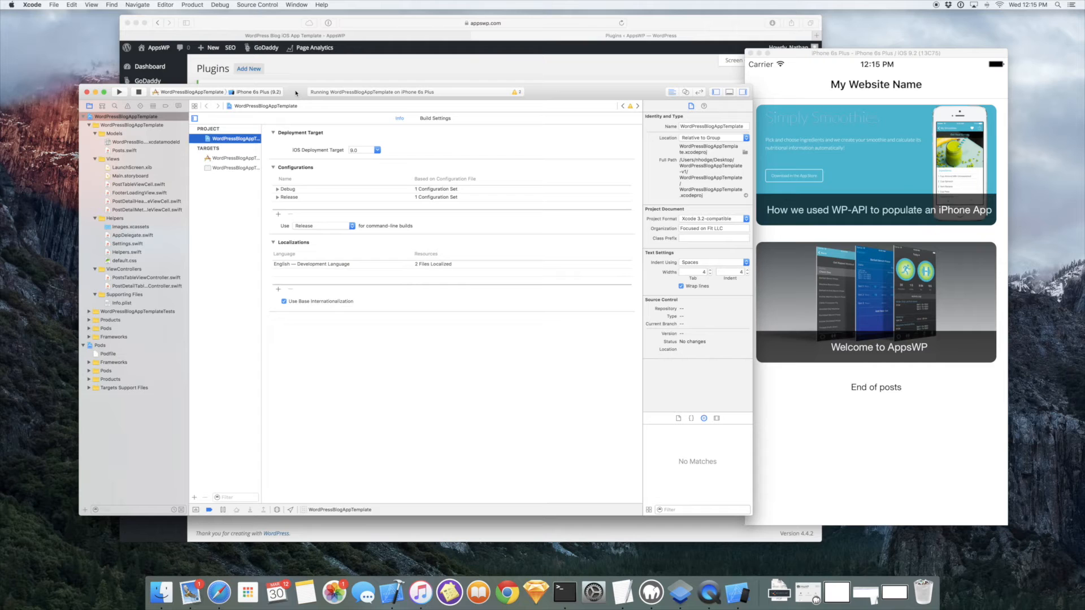
mouse_move(295, 93)
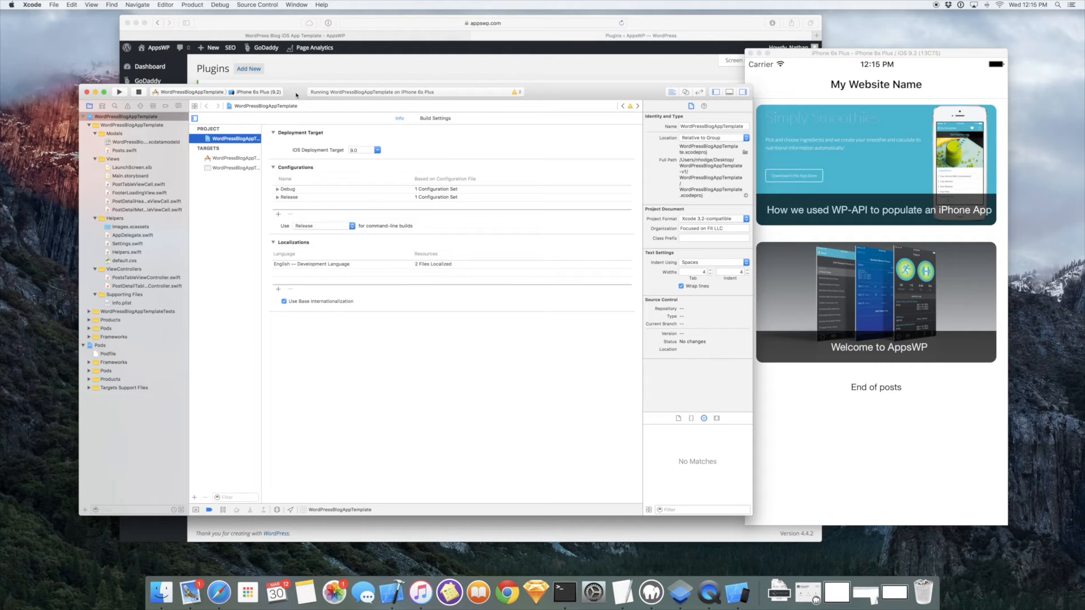
mouse_move(136, 234)
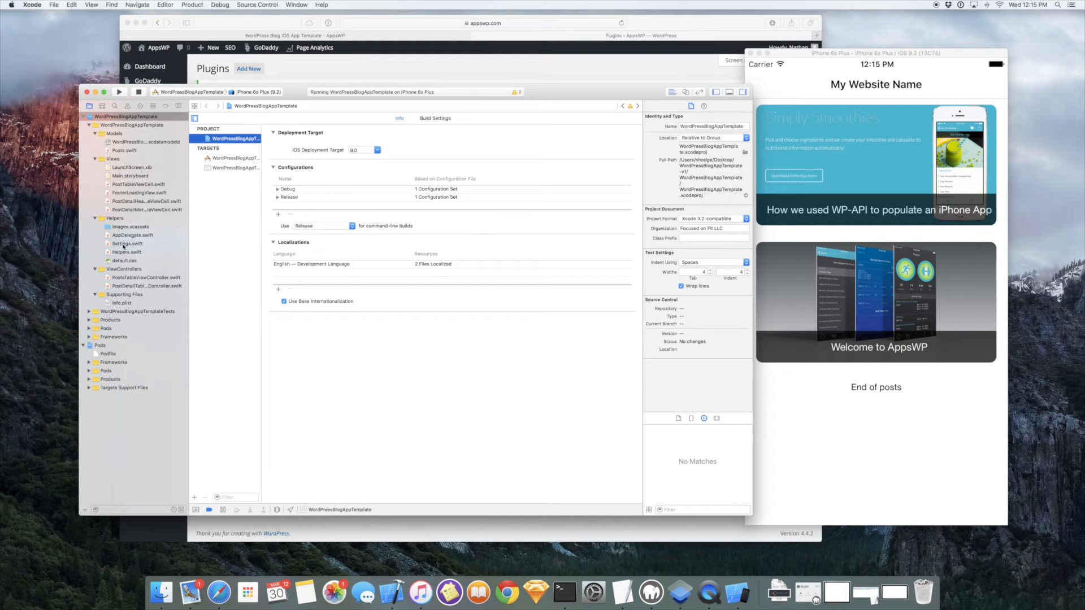
Open Settings.swift and select the placeholder site name for replacement
left_click(127, 244)
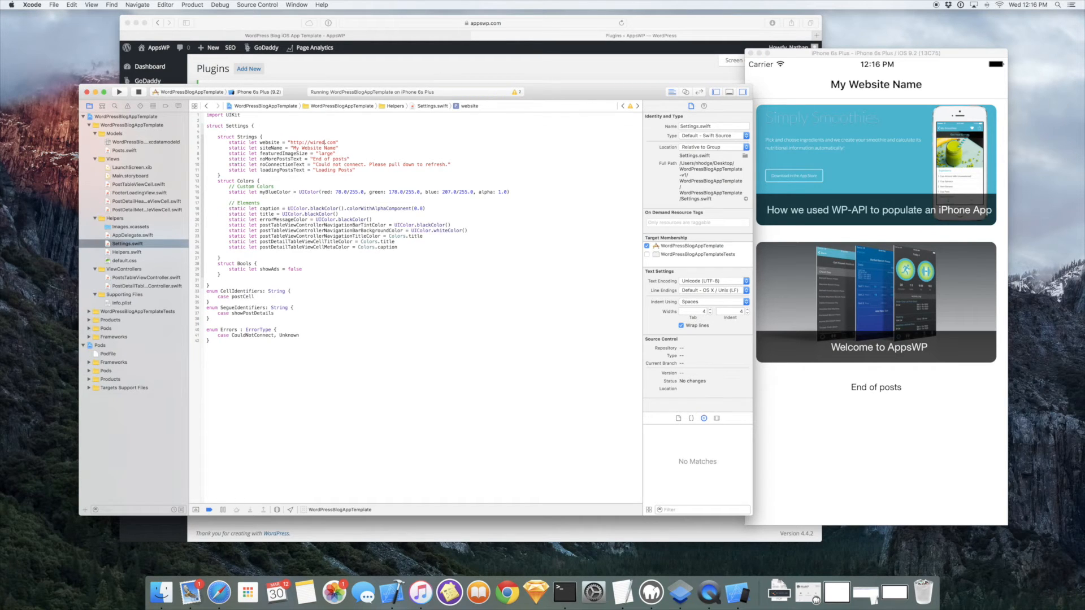
double_click(311, 148)
type("ired")
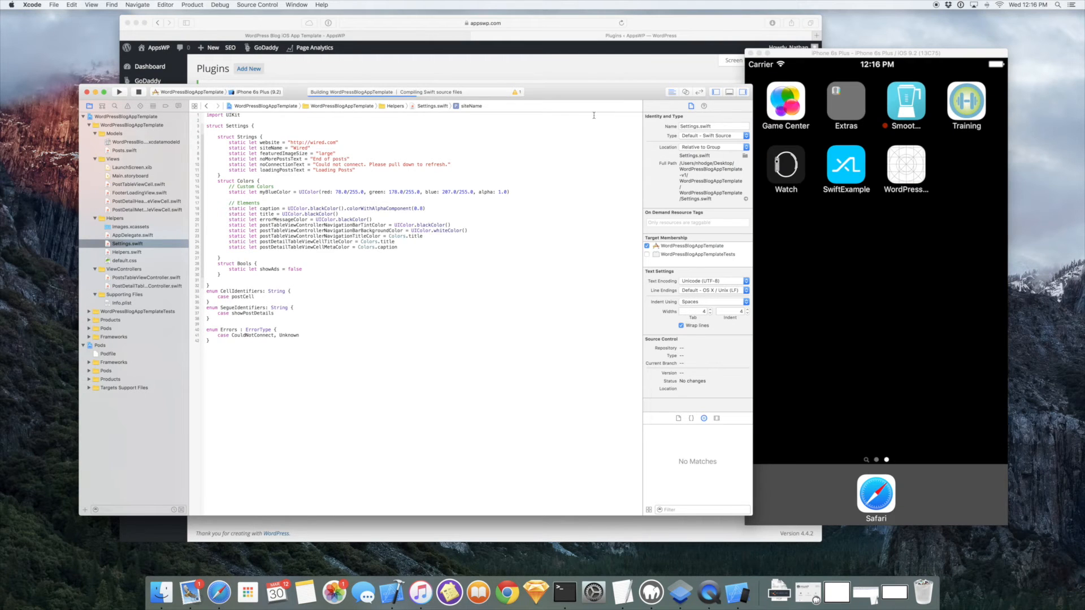
left_click(119, 91)
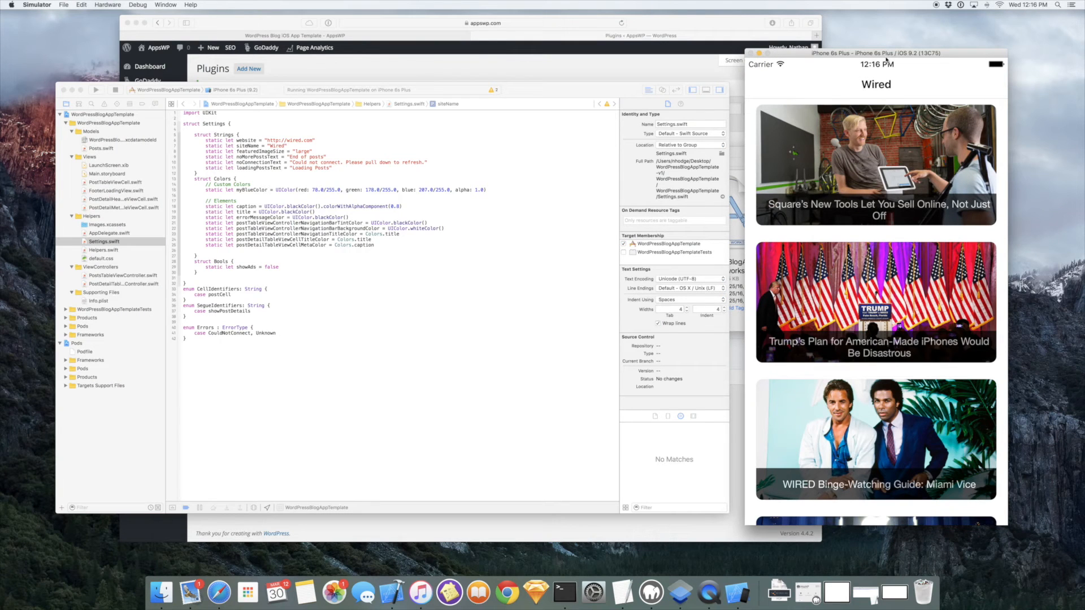
mouse_move(896, 233)
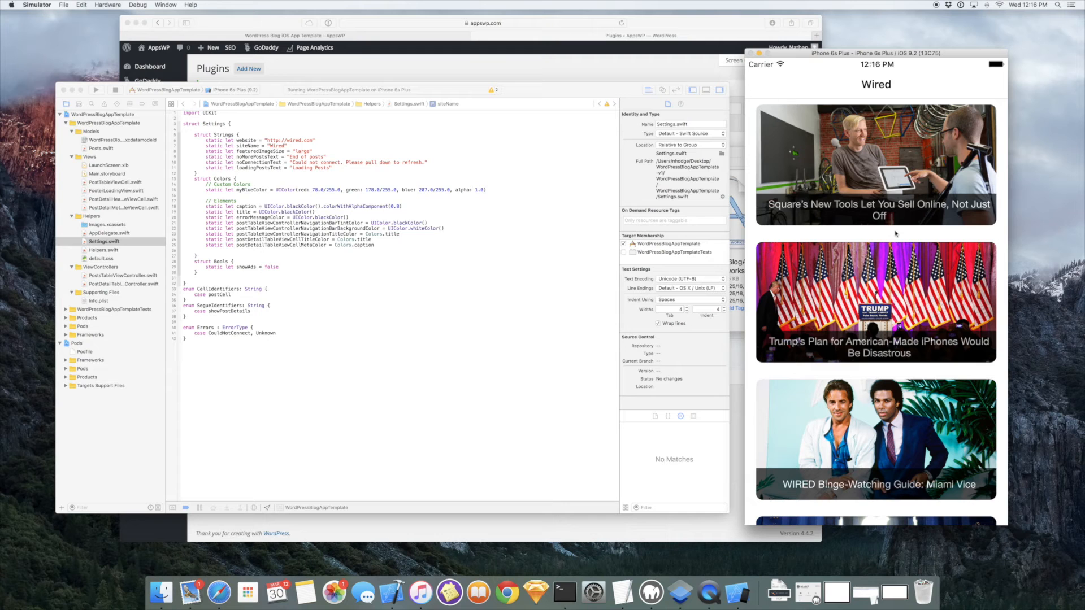
scroll("down", 3)
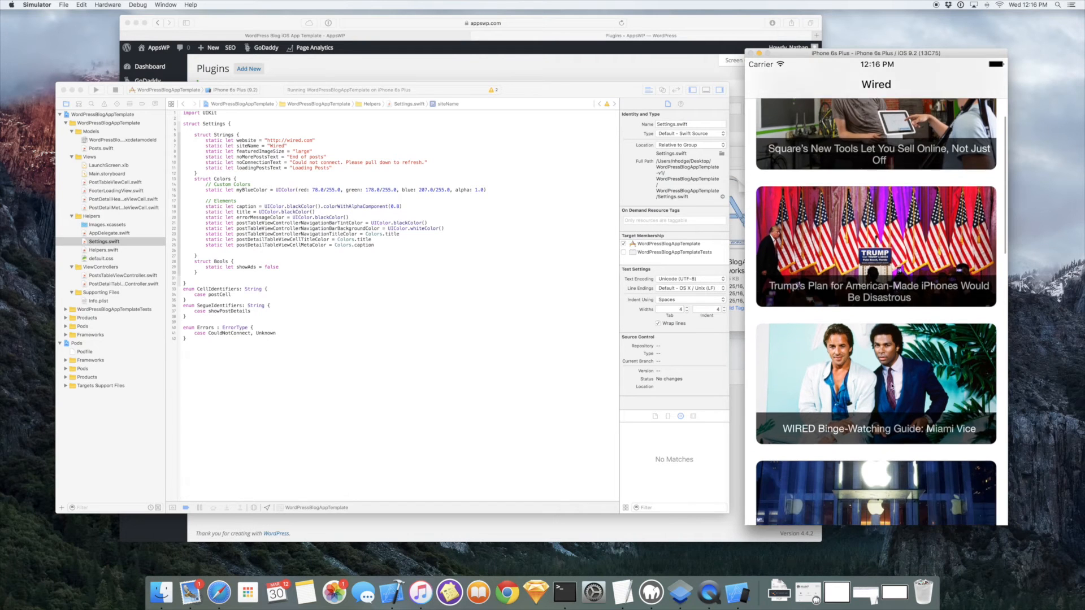
scroll("down", 3)
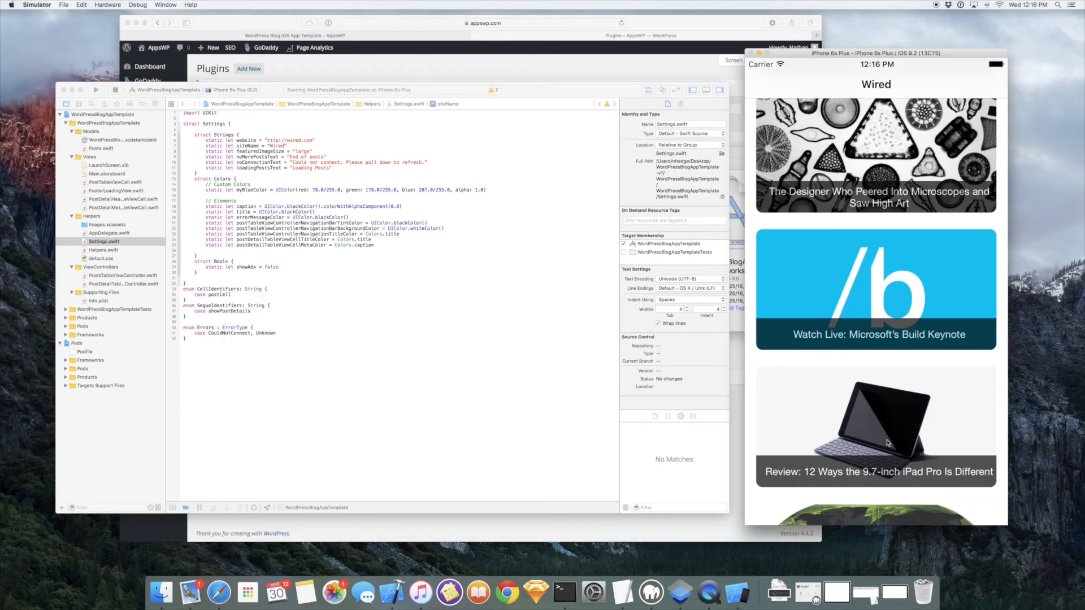
scroll("down", 3)
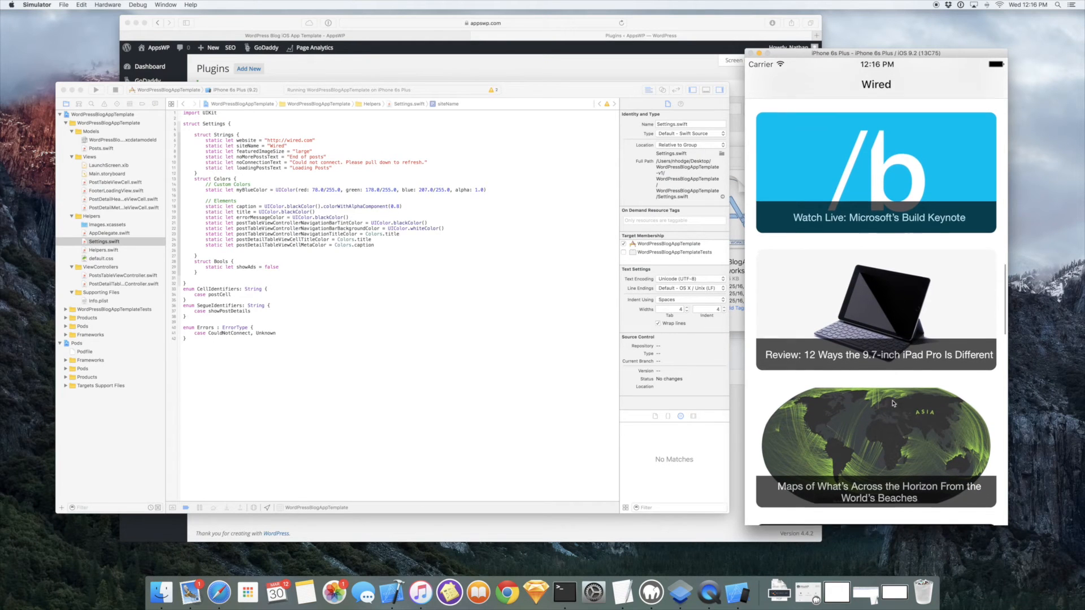
scroll("down", 3)
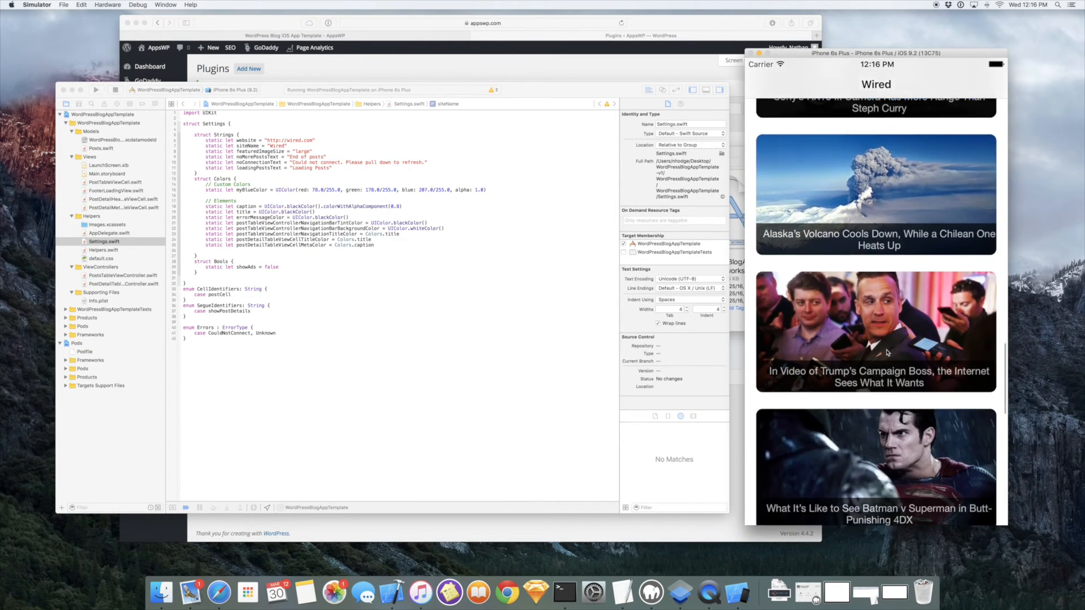
scroll("down", 3)
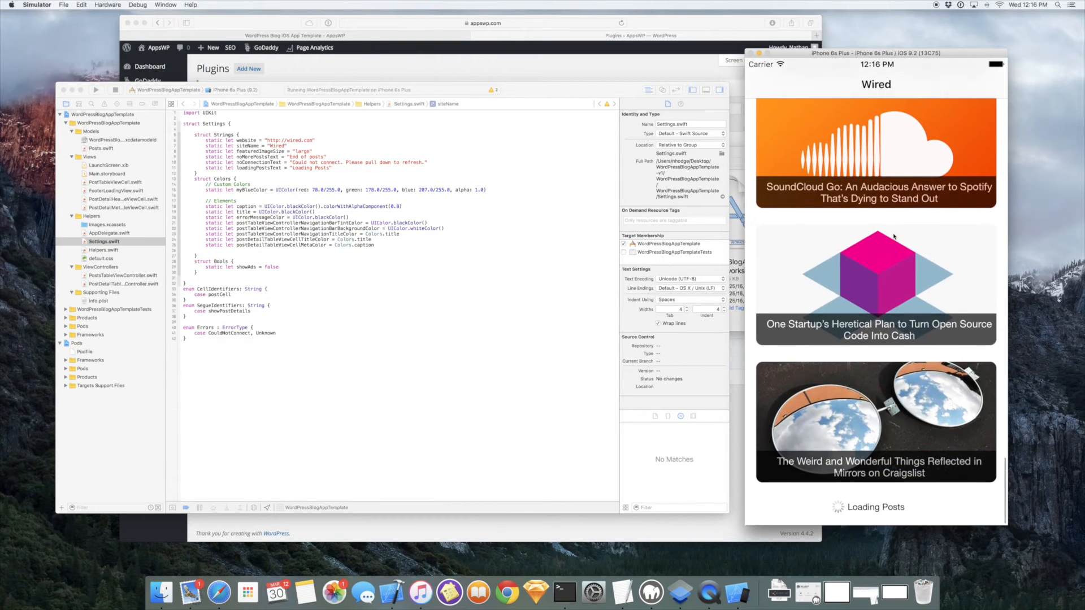
scroll("down", 3)
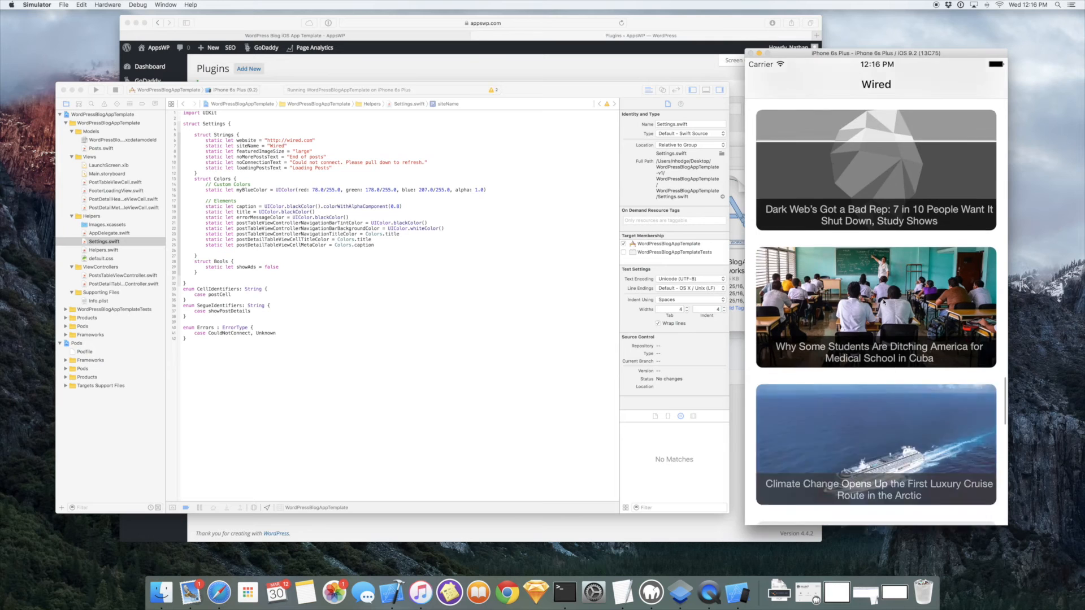
scroll("down", 3)
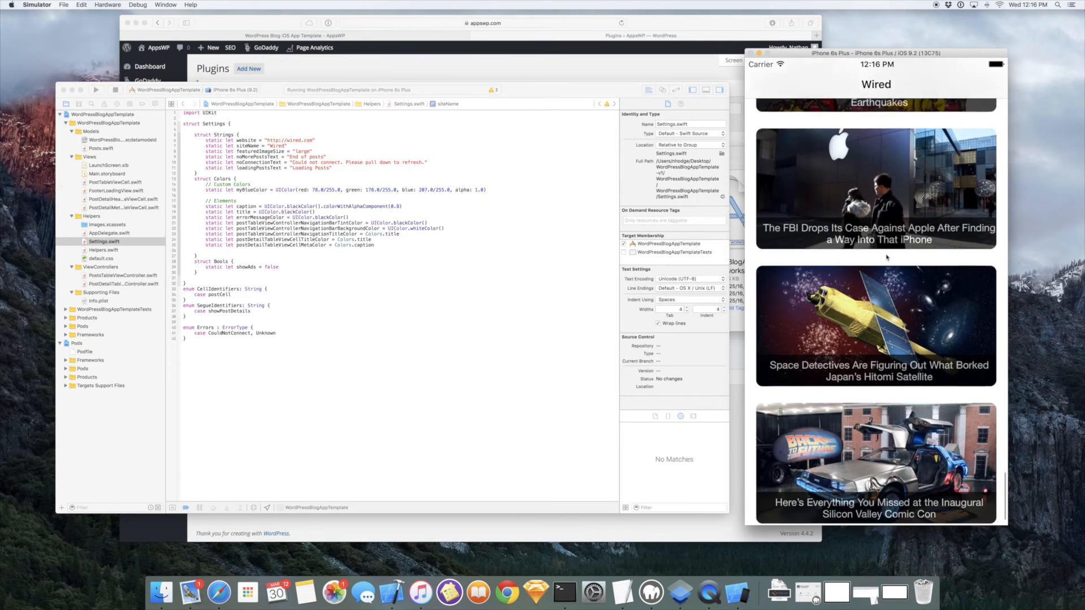
scroll("down", 3)
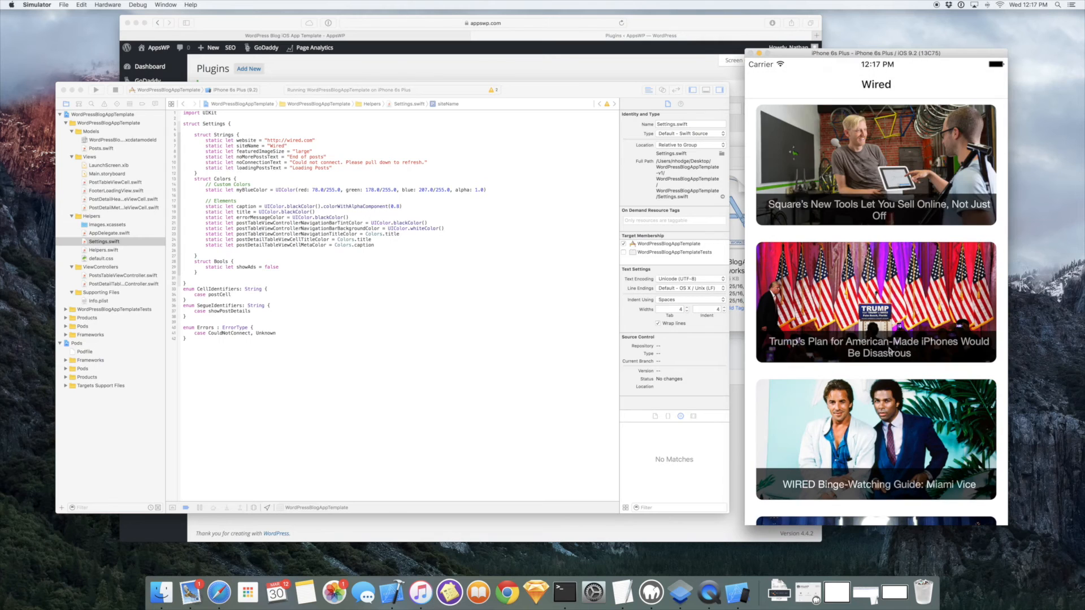
scroll("down", 3)
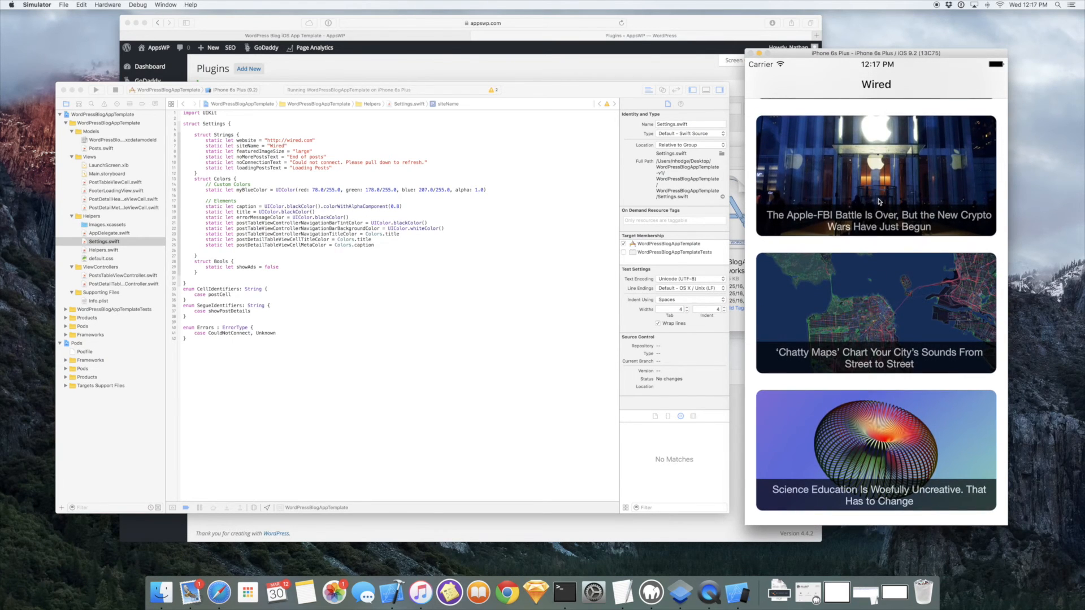
left_click(875, 175)
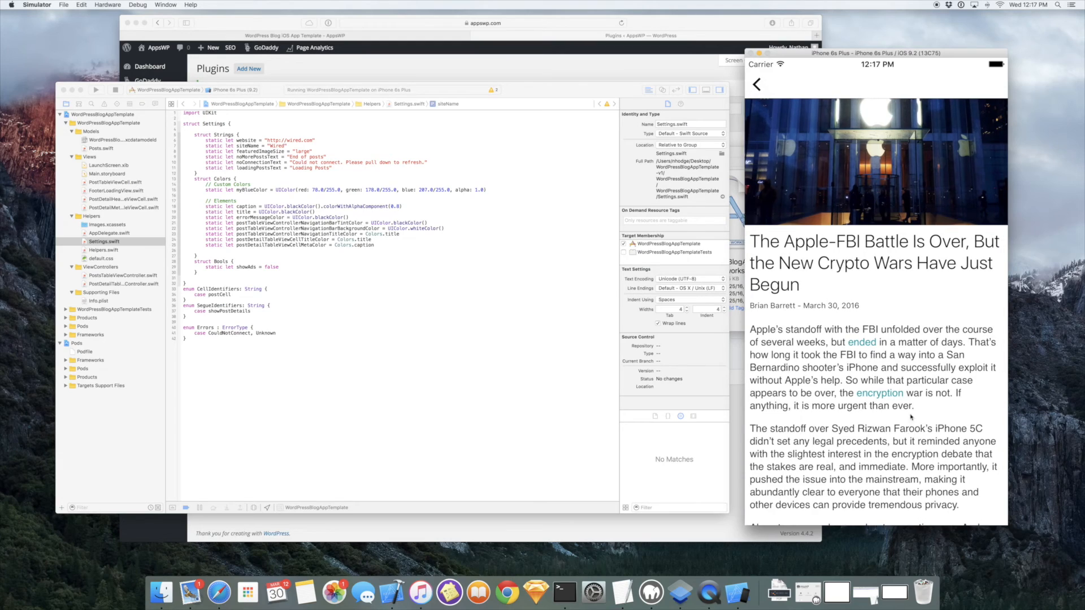
scroll("down", 3)
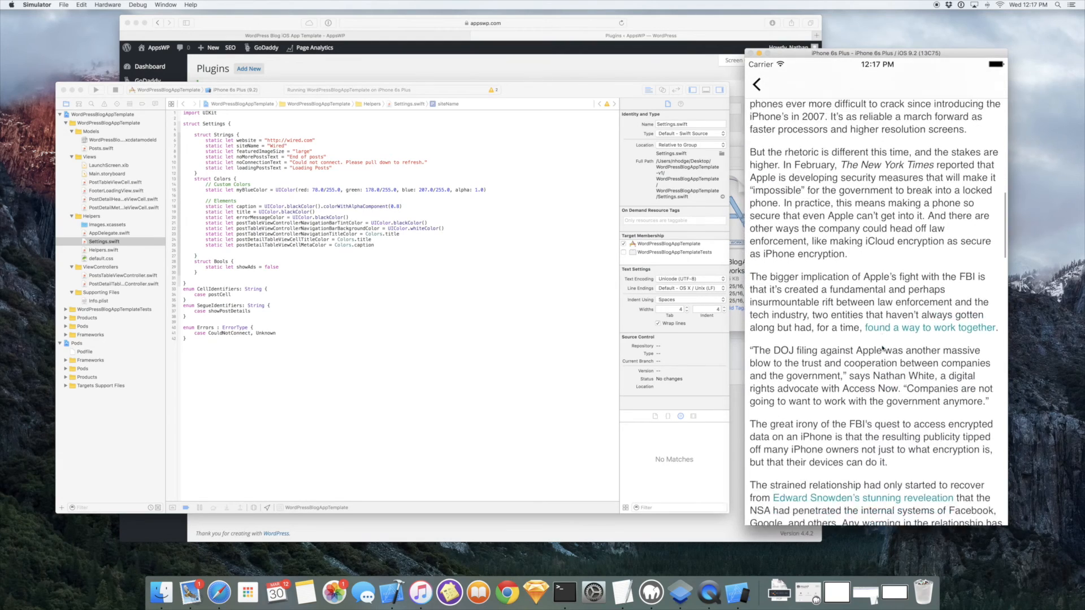
scroll("down", 3)
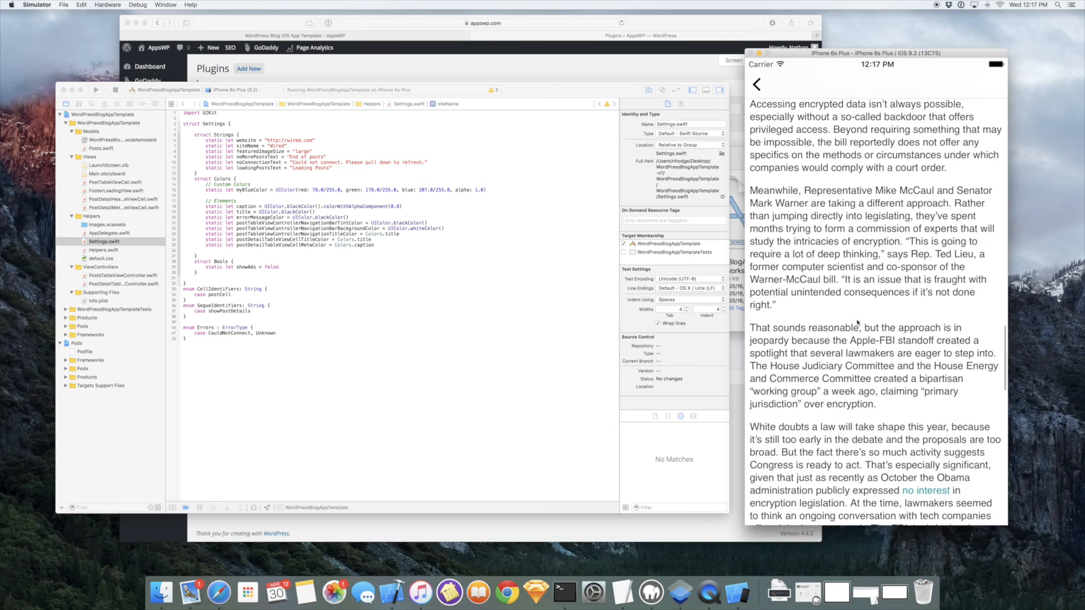
scroll("down", 3)
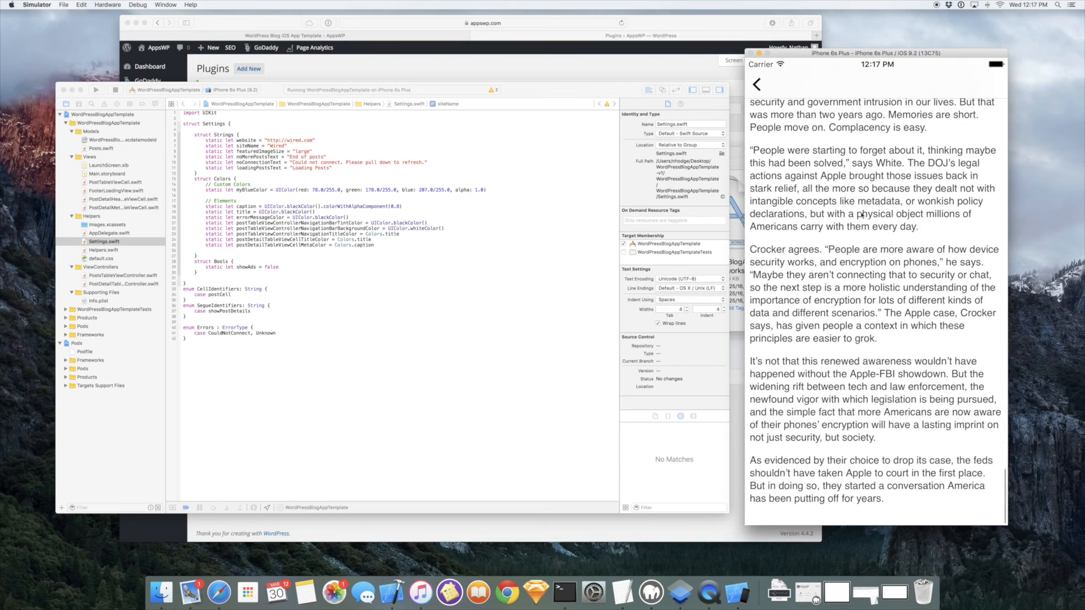
left_click(757, 84)
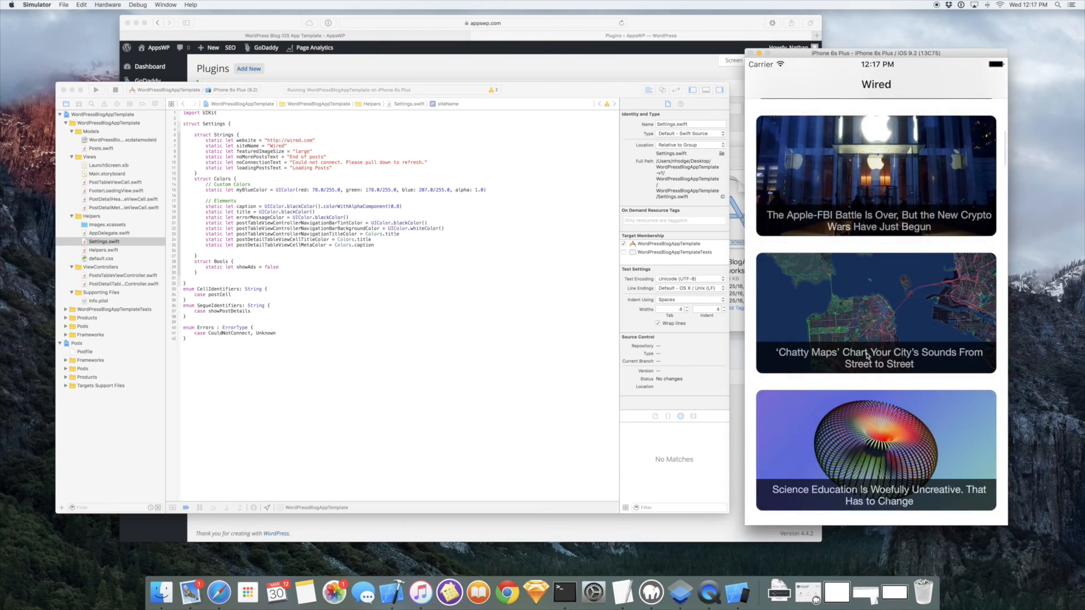
scroll("down", 3)
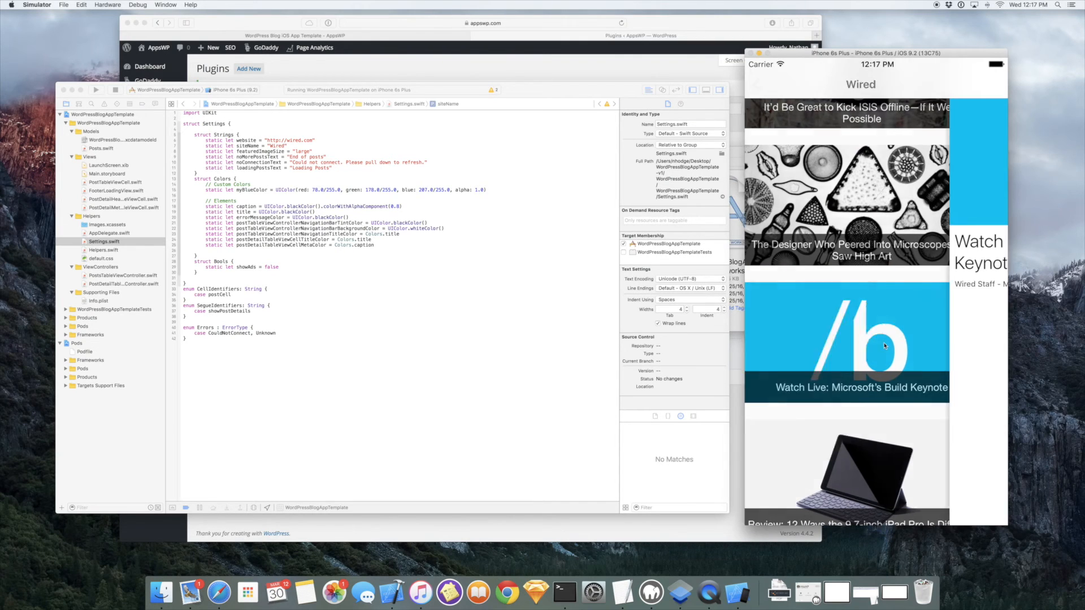
left_click(845, 341)
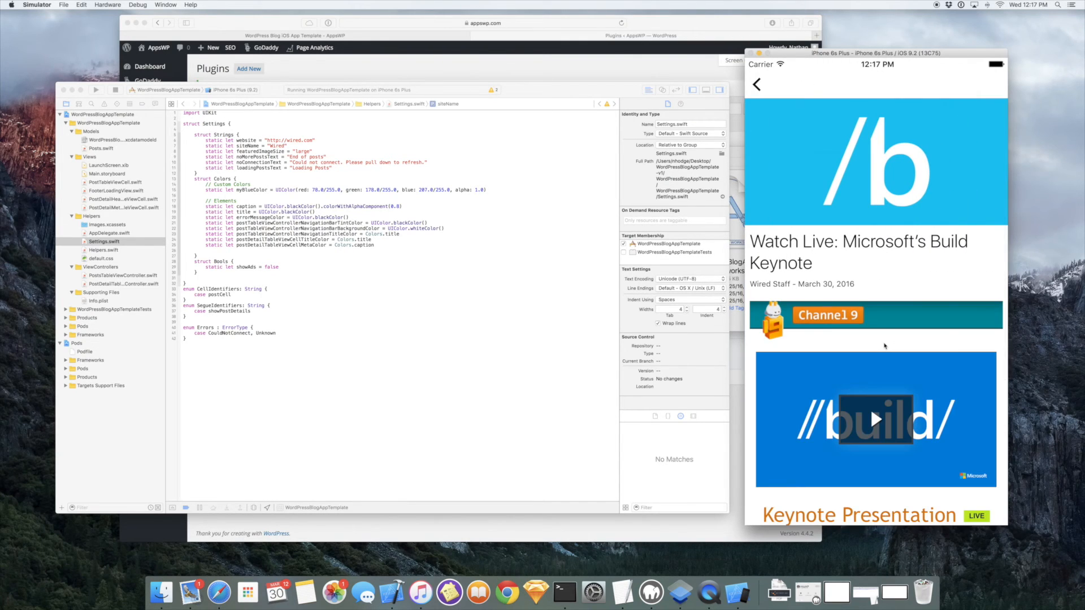
mouse_move(878, 426)
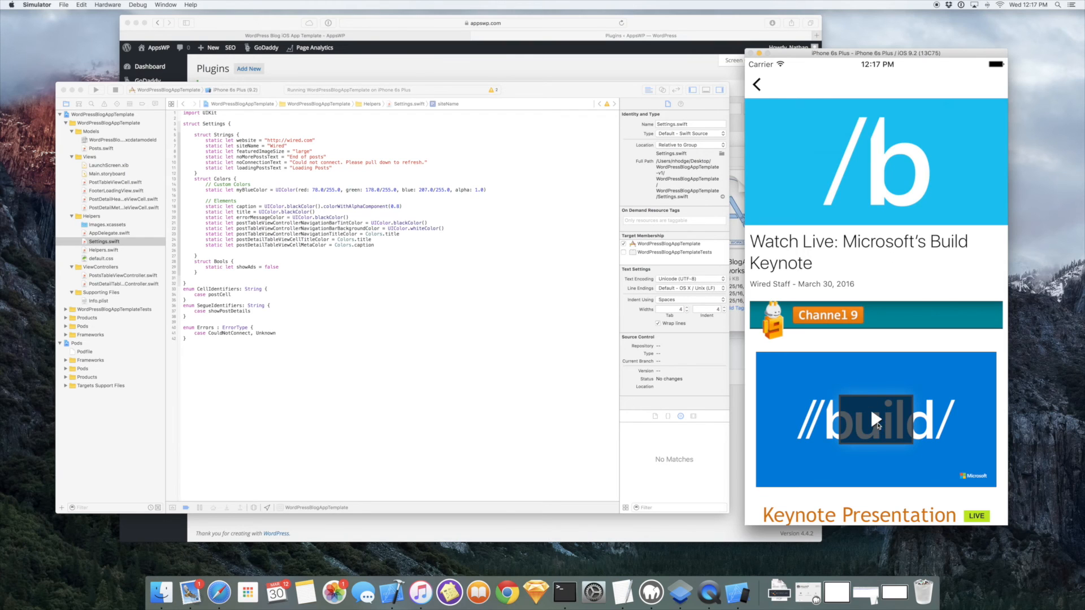
left_click(875, 418)
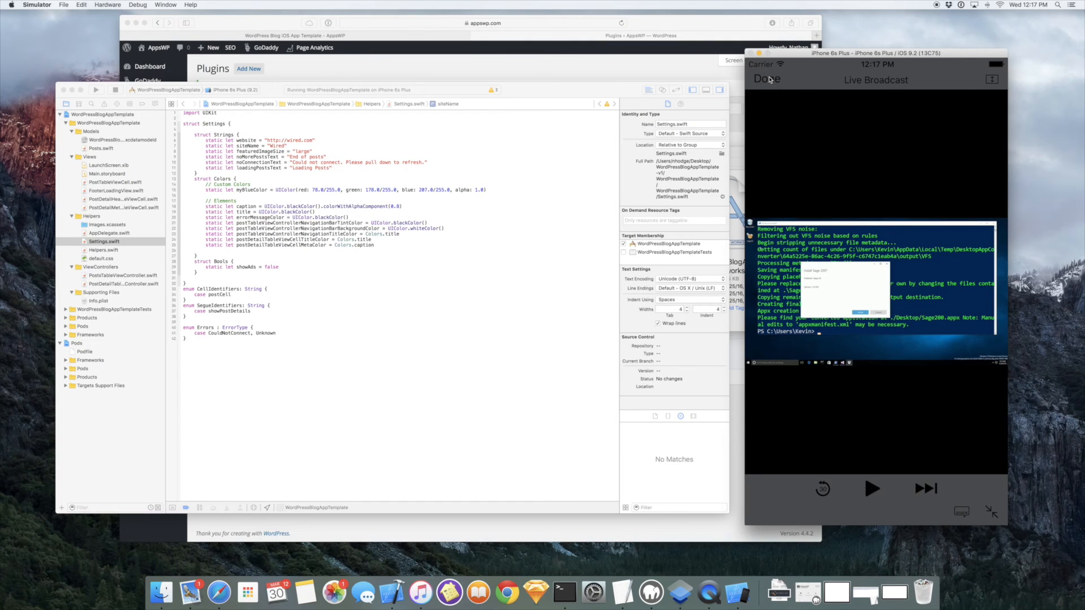
left_click(767, 78)
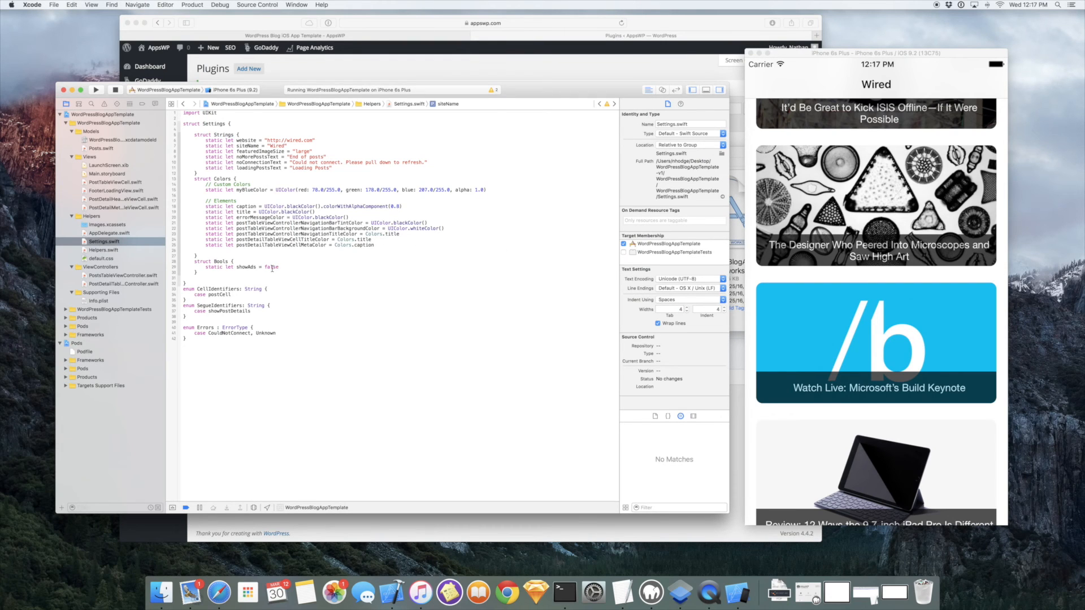
Change showAds from false to true in Settings.swift
double_click(272, 268)
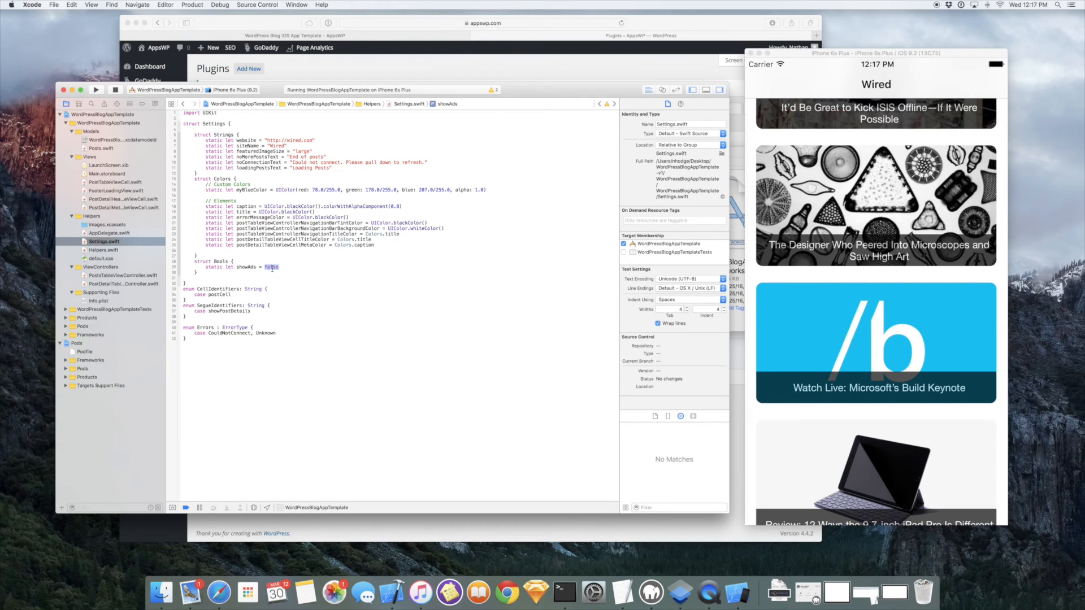
type("tru")
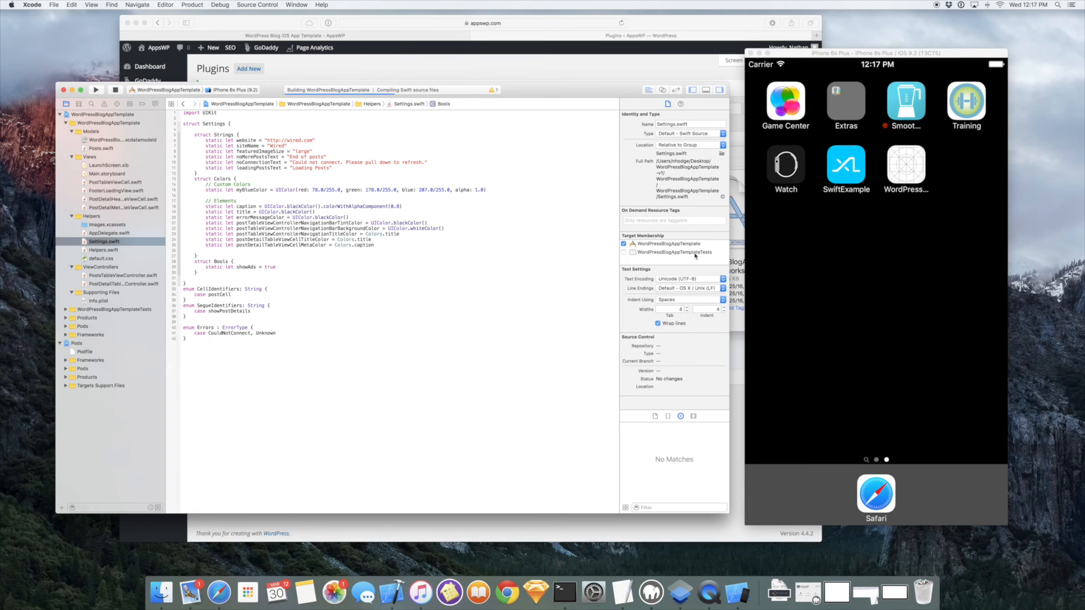
Open the Apple-FBI Battle article in the Wired app in the simulator
left_click(96, 89)
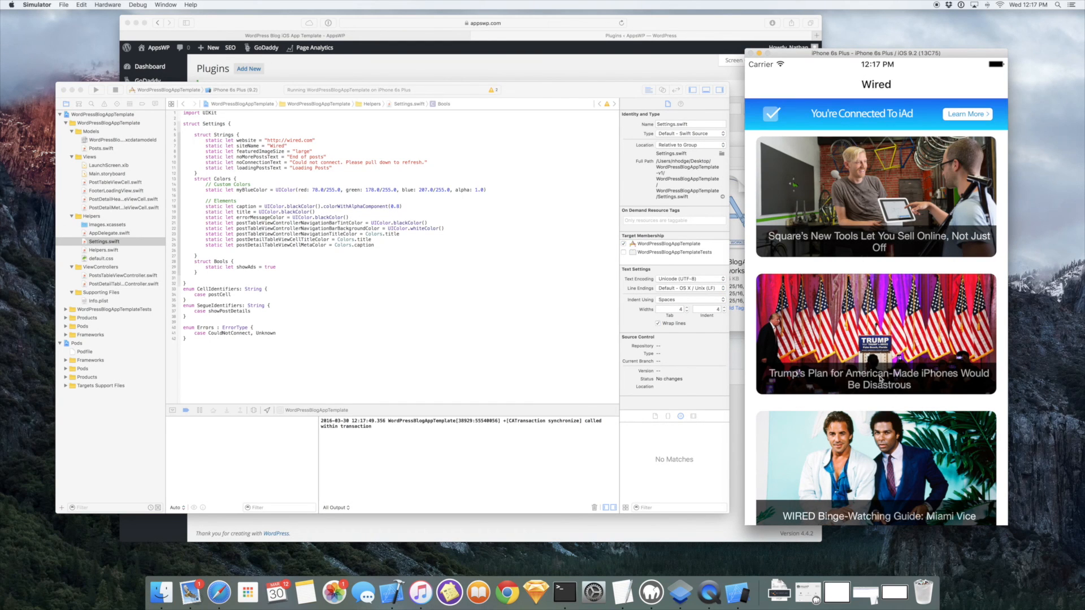
left_click(876, 334)
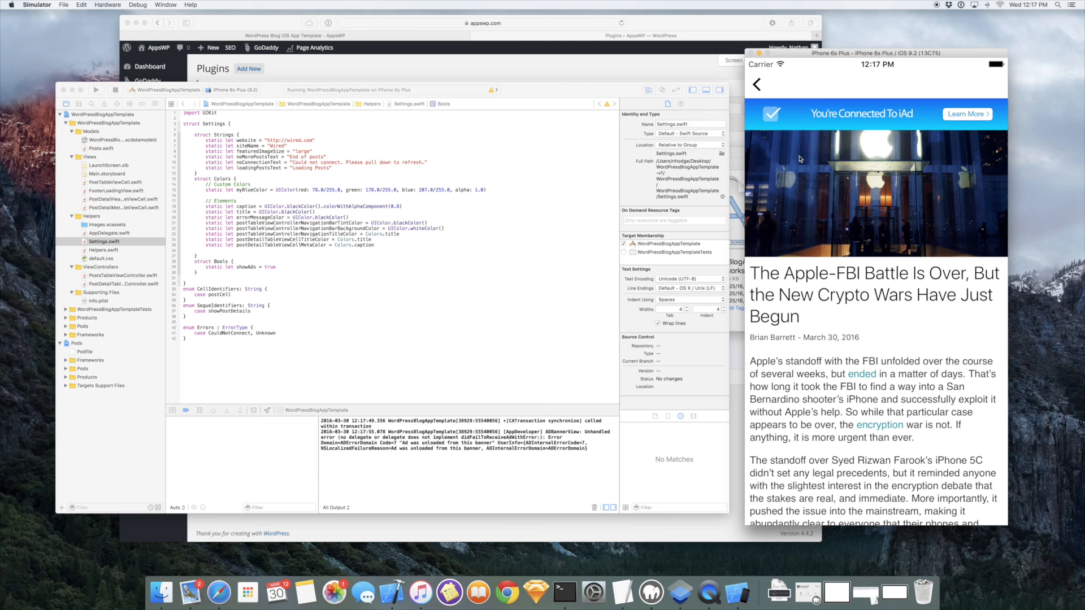
mouse_move(763, 91)
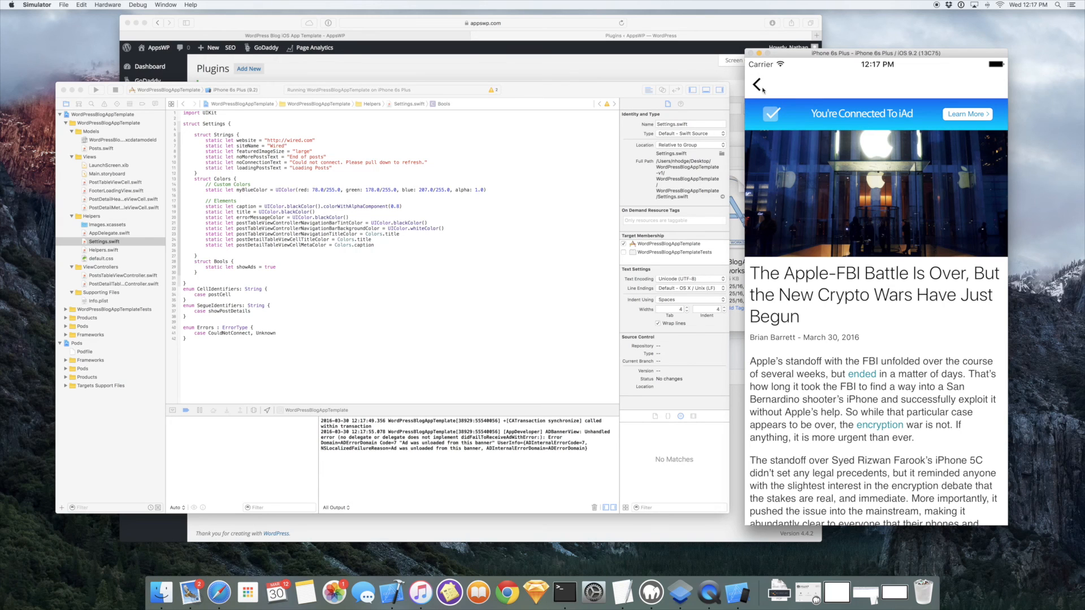